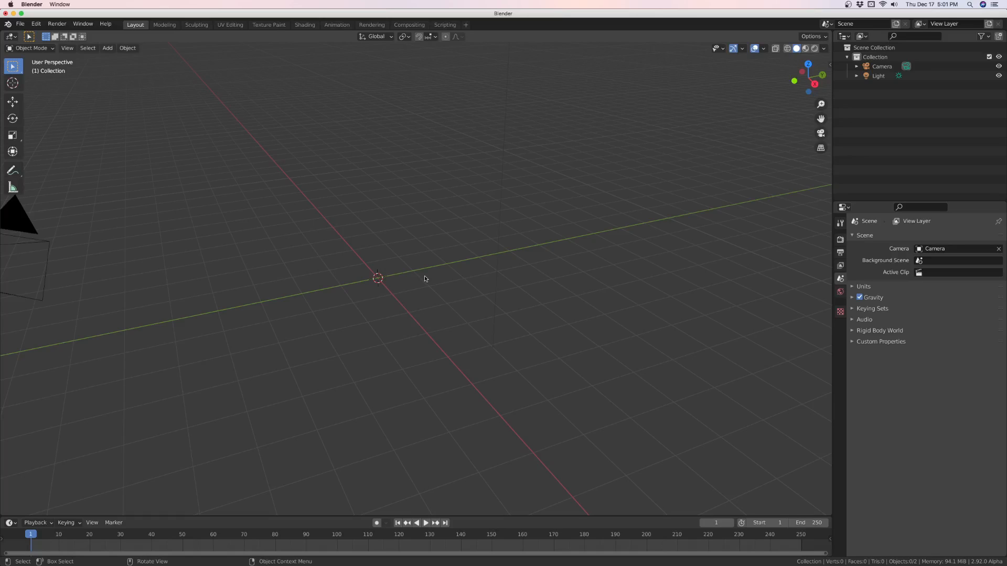
pyautogui.moveTo(420, 276)
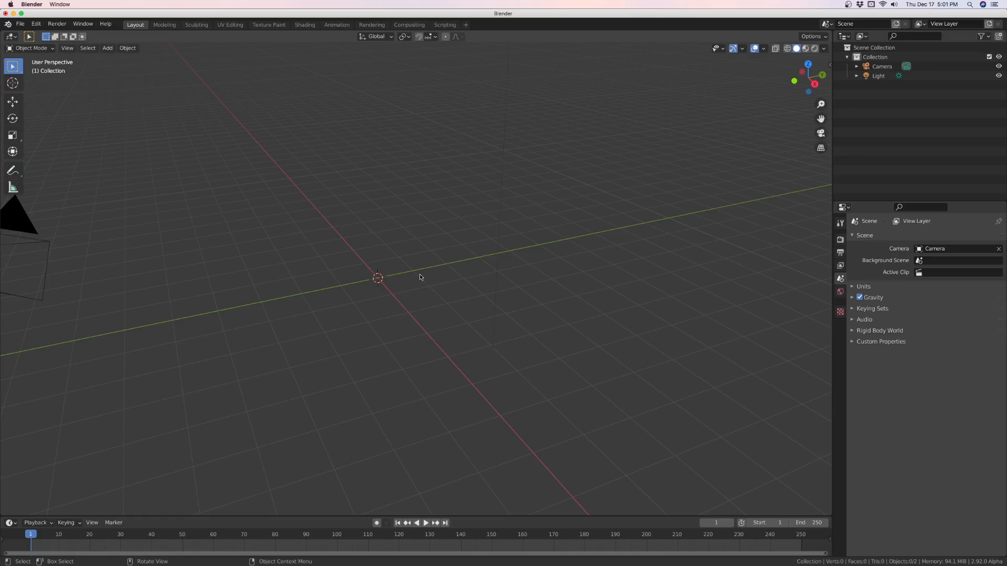
pyautogui.moveTo(453, 273)
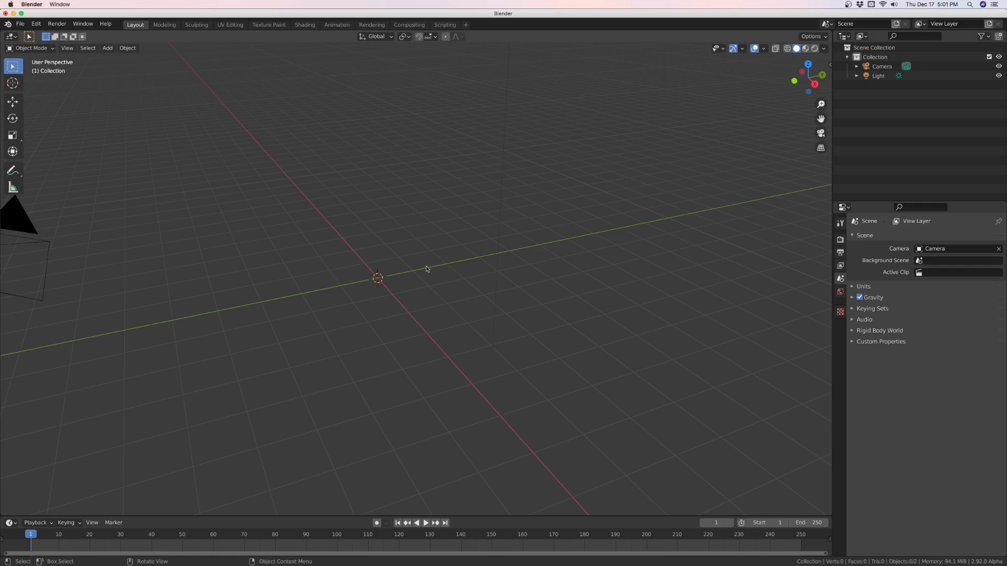
# - Add a mesh cube at the world origin from the Add menu
pyautogui.click(107, 48)
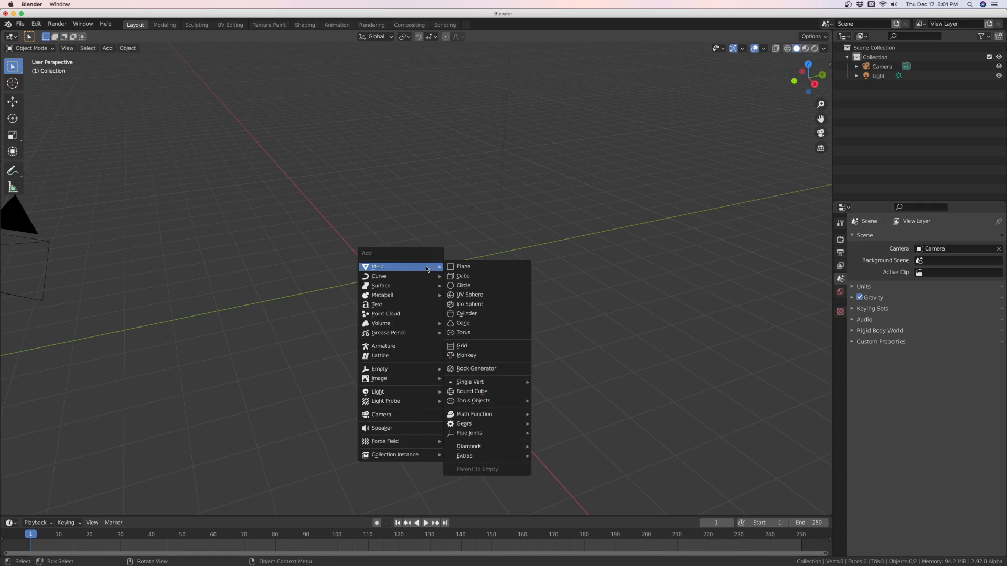
pyautogui.click(462, 275)
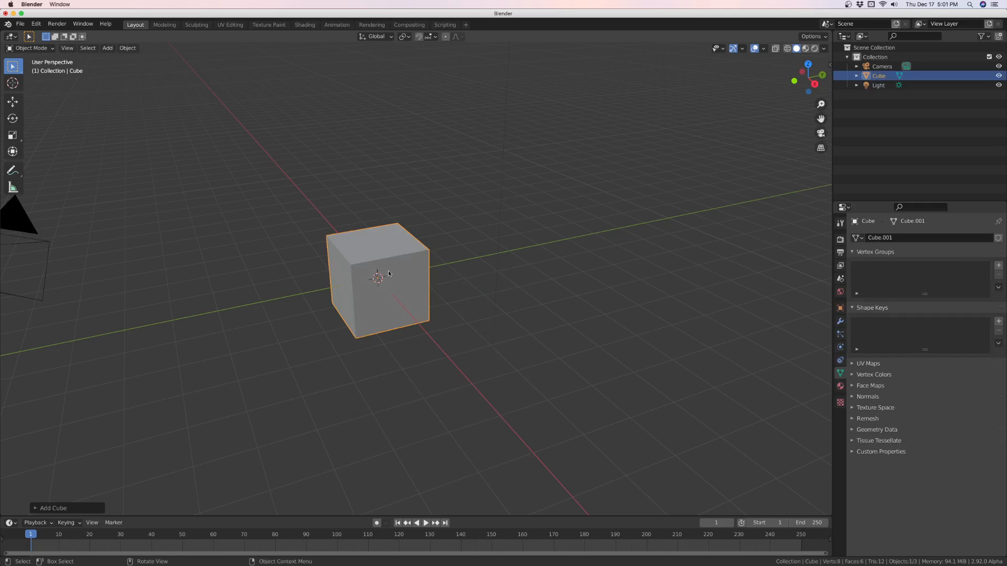
pyautogui.moveTo(381, 243)
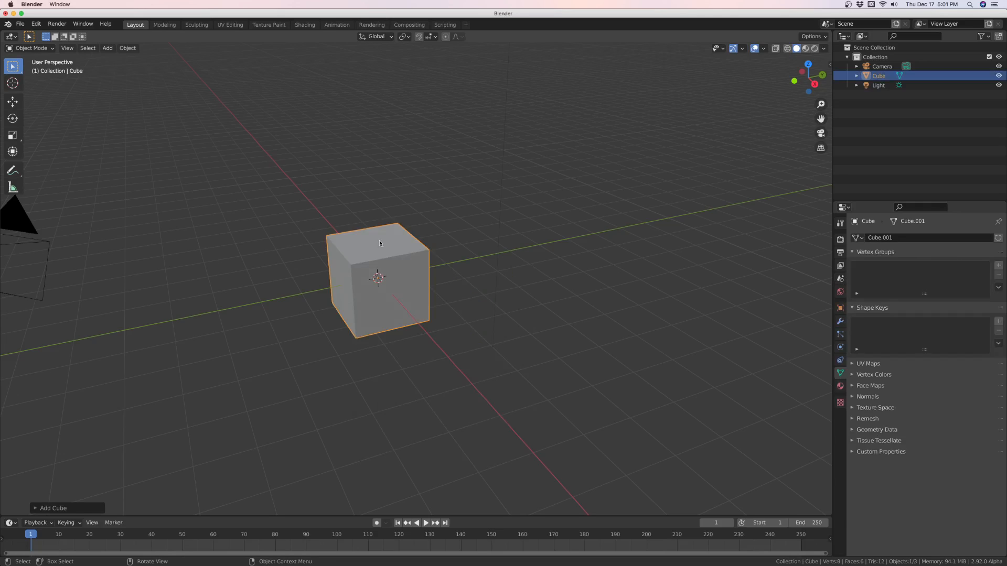
pyautogui.moveTo(414, 253)
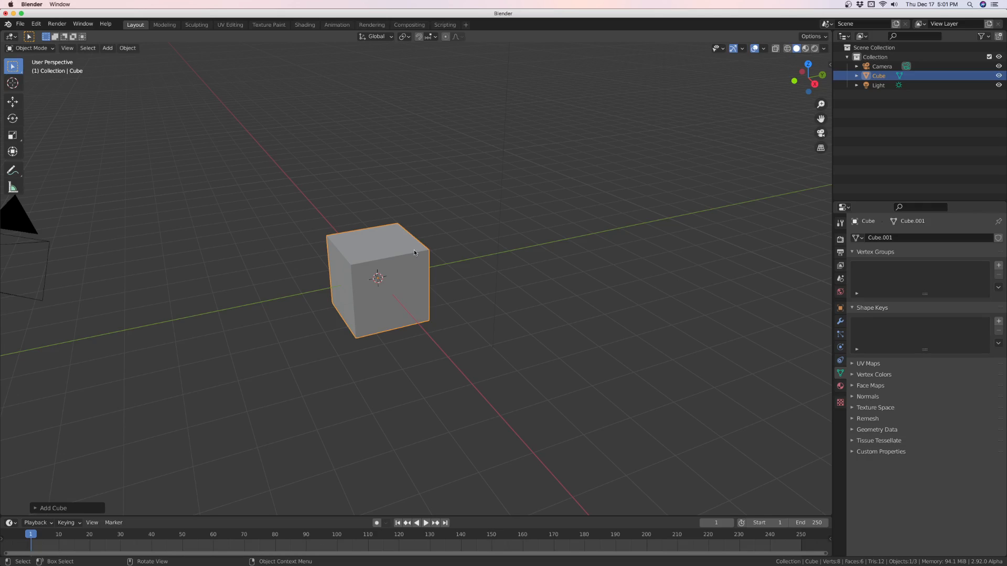
pyautogui.moveTo(396, 258)
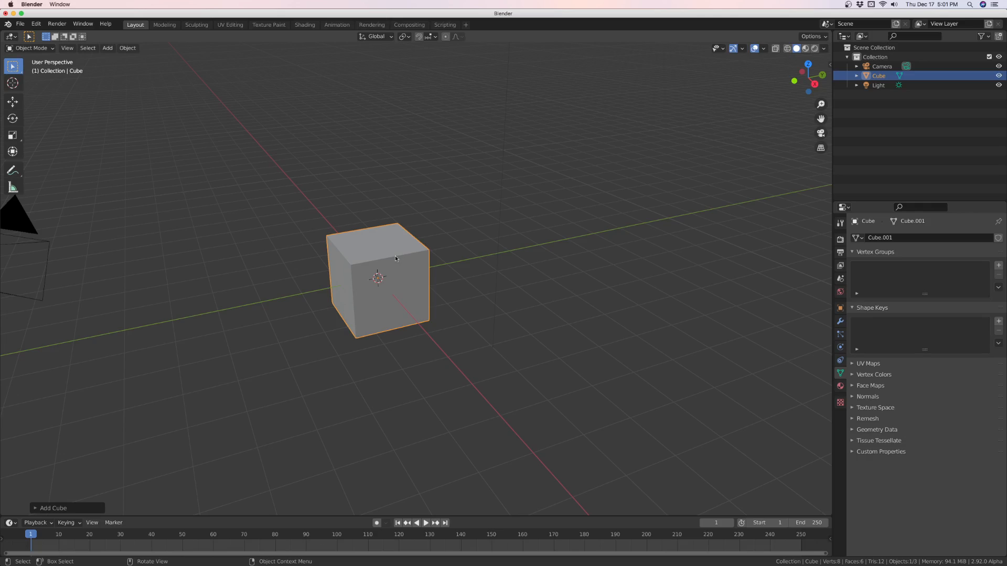
pyautogui.moveTo(390, 256)
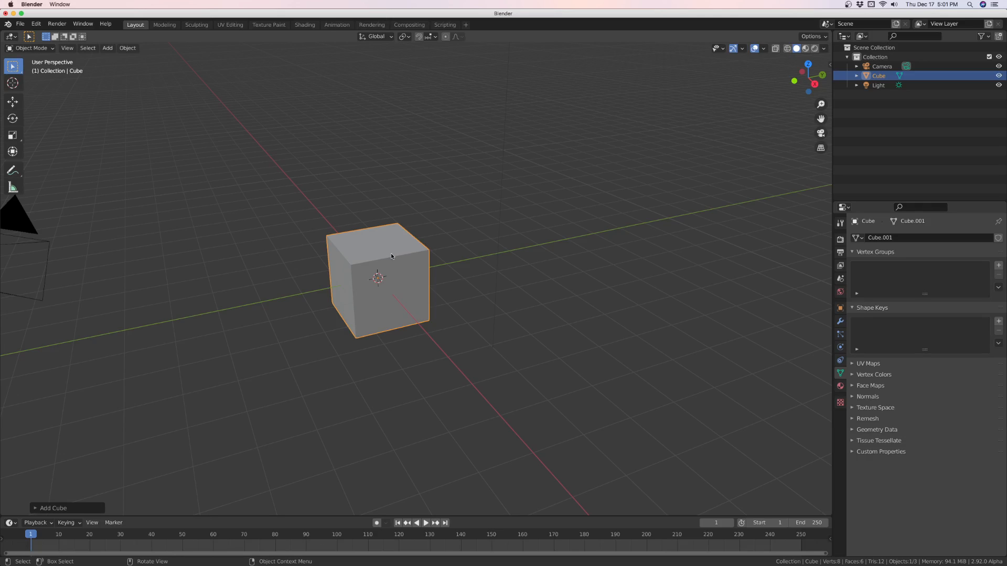
pyautogui.moveTo(511, 256)
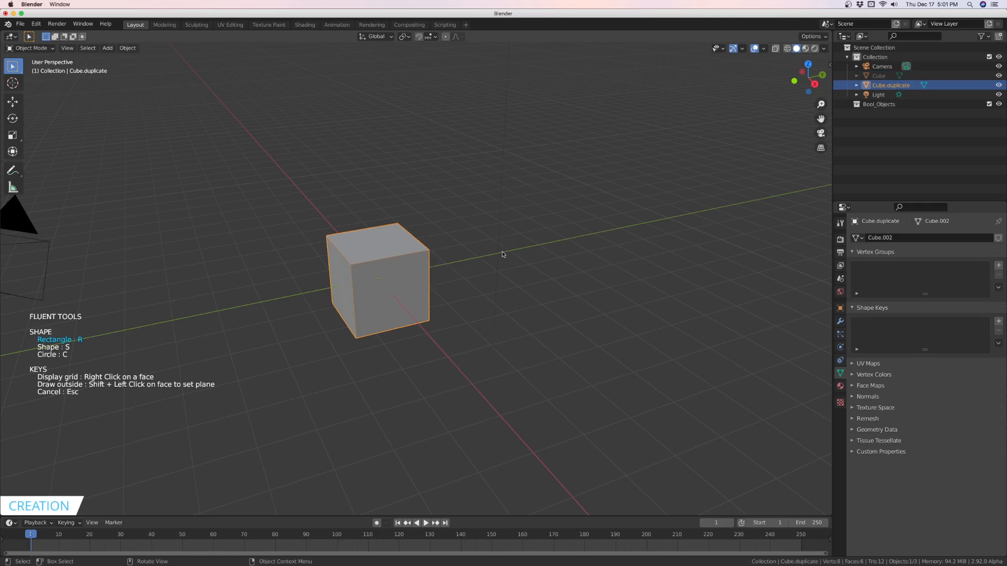
# - Draw a Fluent rectangle shape beside the cube to create bool_obj
pyautogui.moveTo(379, 258); pyautogui.dragTo(526, 277)
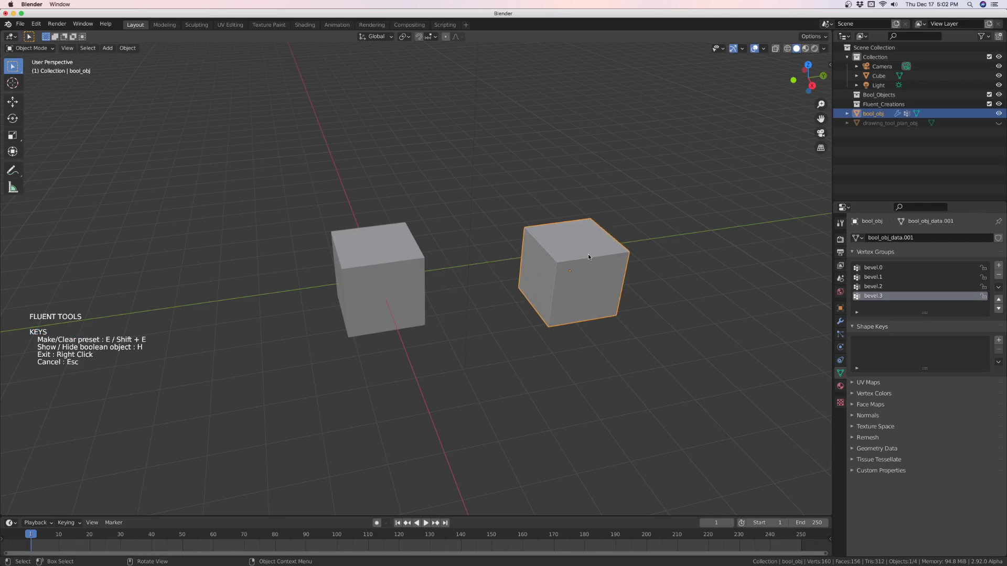
# - Round bool_obj's edges with Fluent's First Bevel and Second Bevel adjustments
pyautogui.click(588, 256)
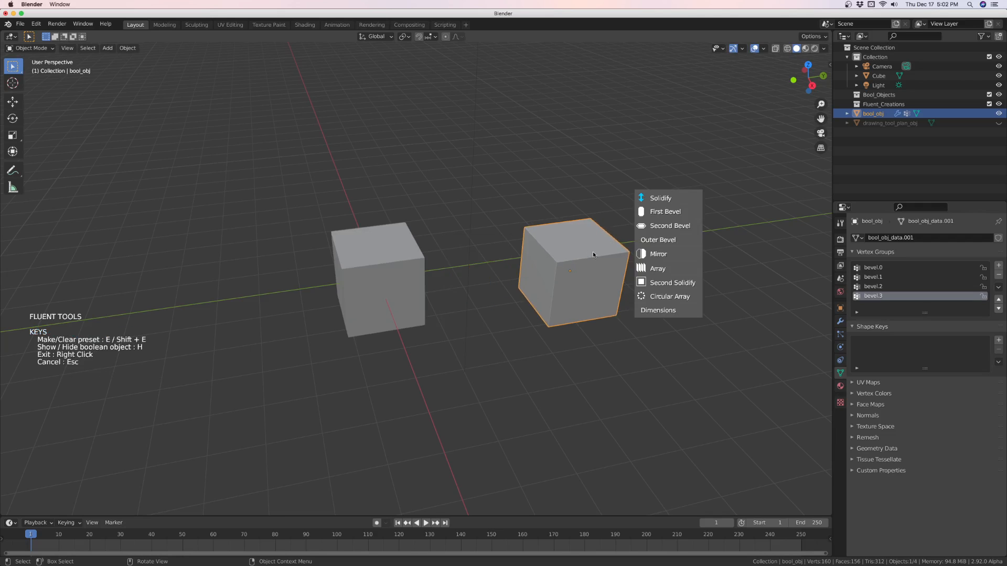
pyautogui.click(665, 212)
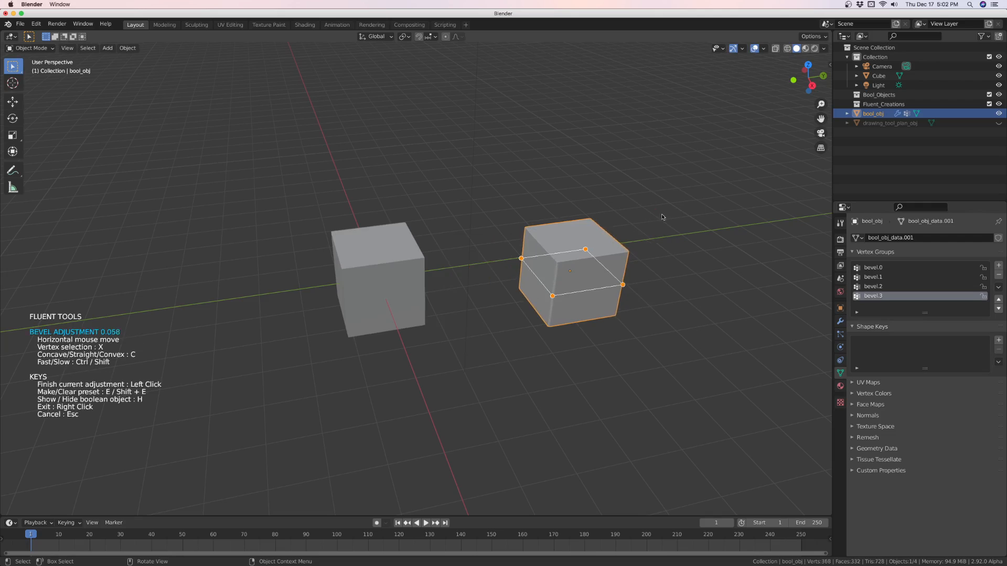
pyautogui.moveTo(701, 237)
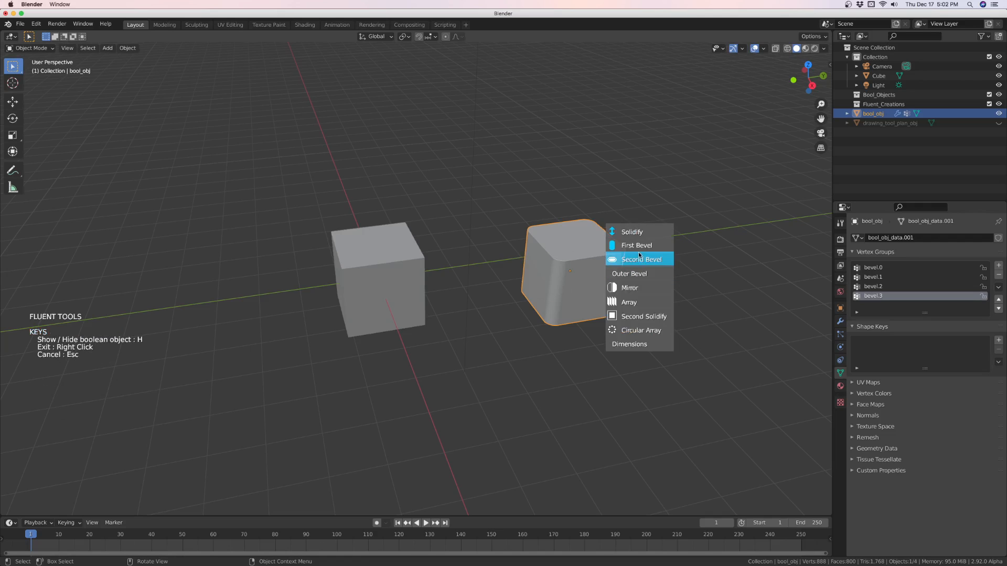
pyautogui.click(641, 259)
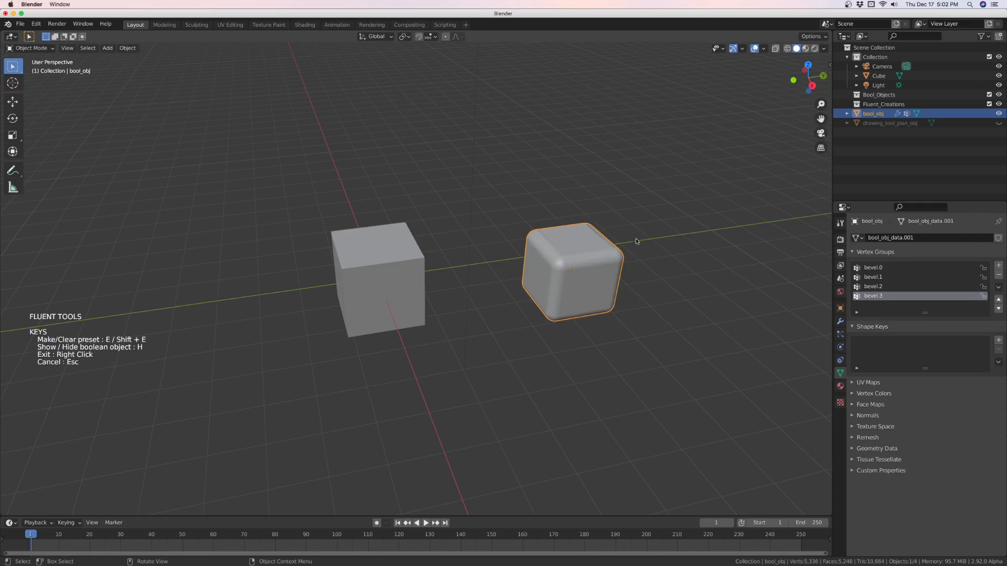
pyautogui.click(588, 266)
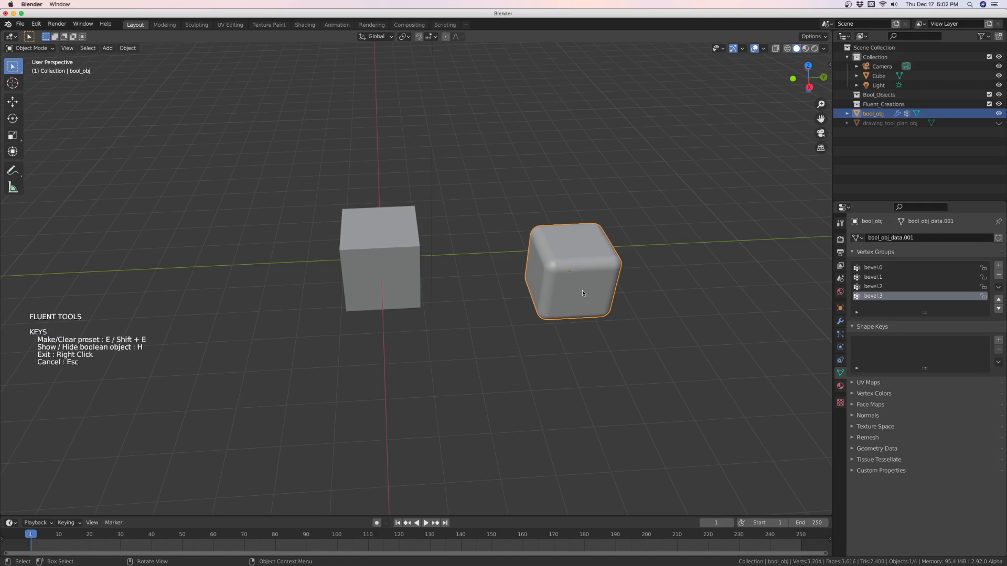
pyautogui.moveTo(592, 241)
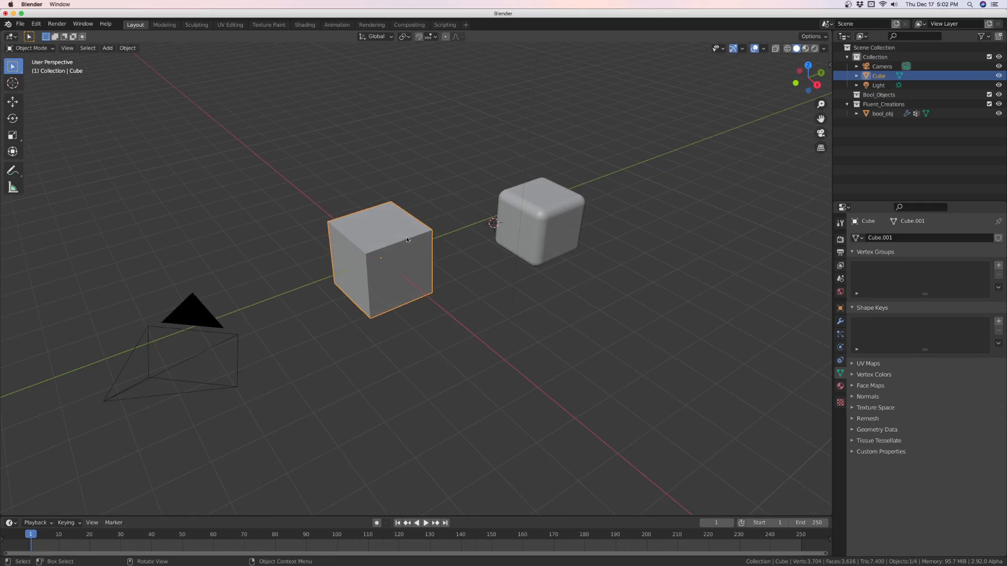
# - Bevel the plain Cube's edges in Edit Mode, then select bool_obj
pyautogui.press('Tab')
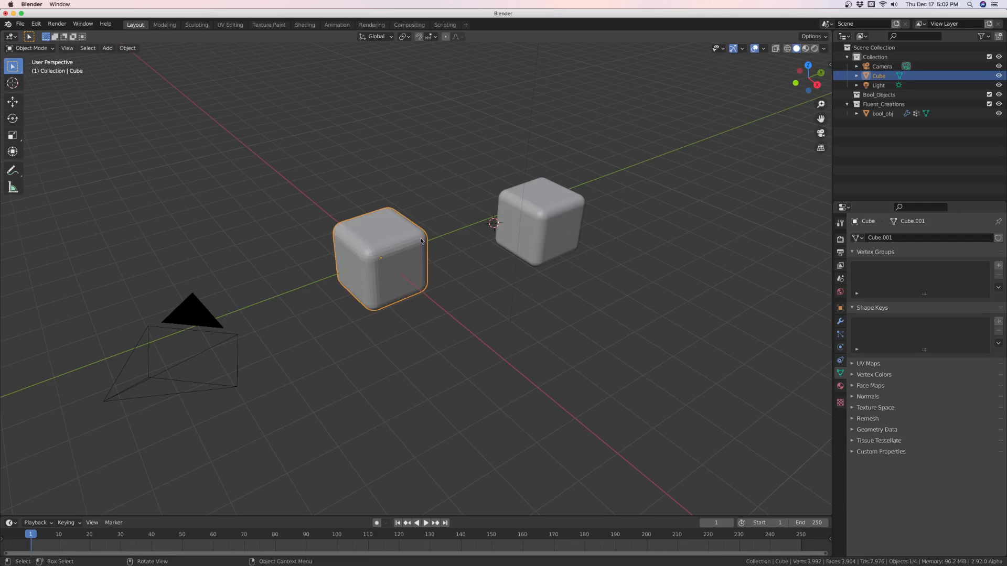
pyautogui.moveTo(383, 245)
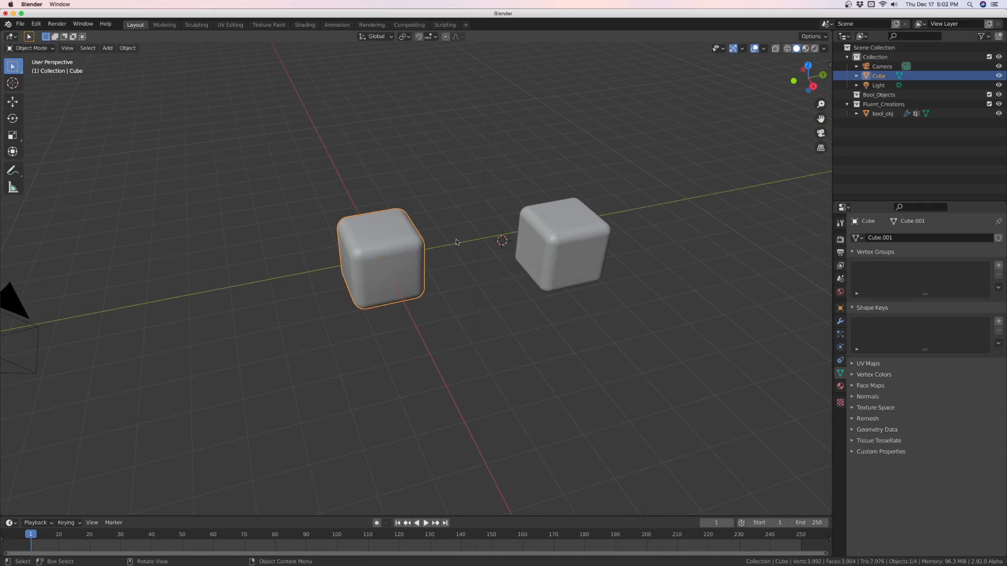
pyautogui.click(563, 246)
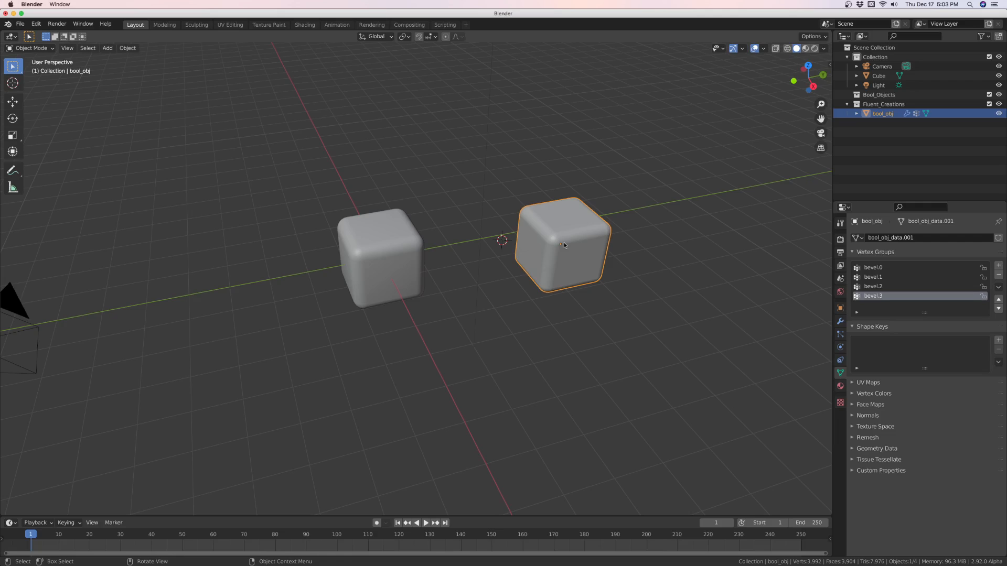
pyautogui.press('g')
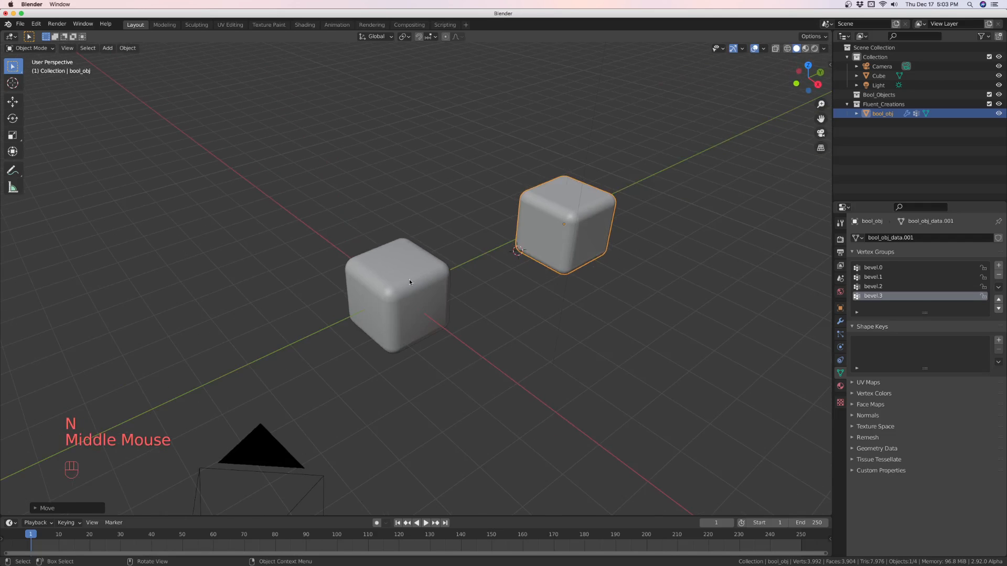
pyautogui.click(410, 282)
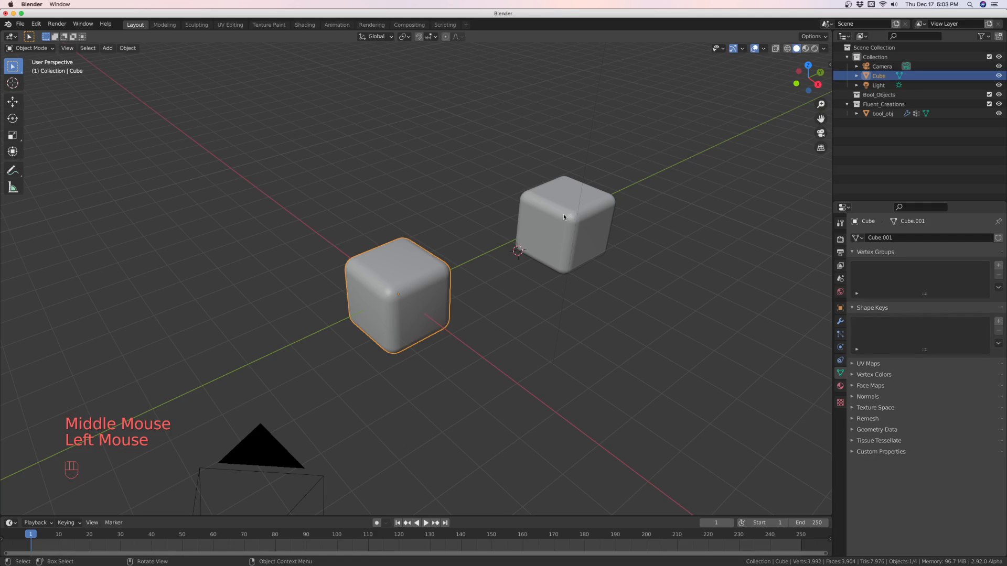
pyautogui.click(564, 217)
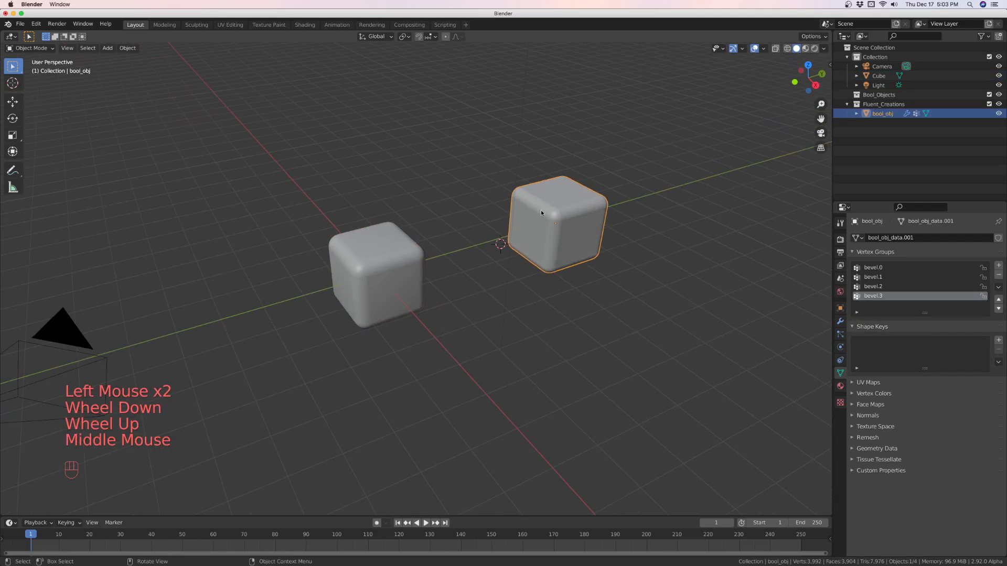
pyautogui.click(840, 321)
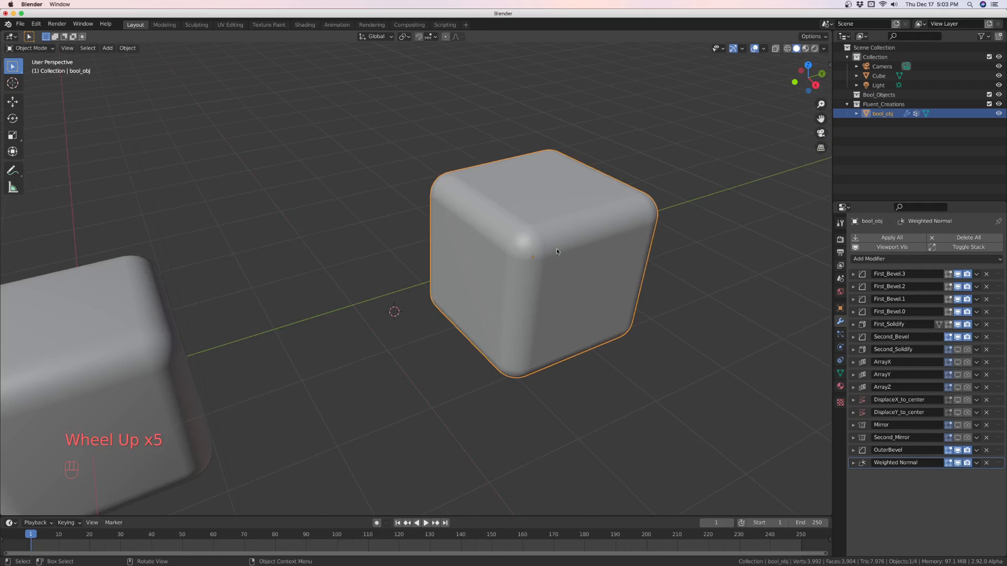
pyautogui.moveTo(584, 225)
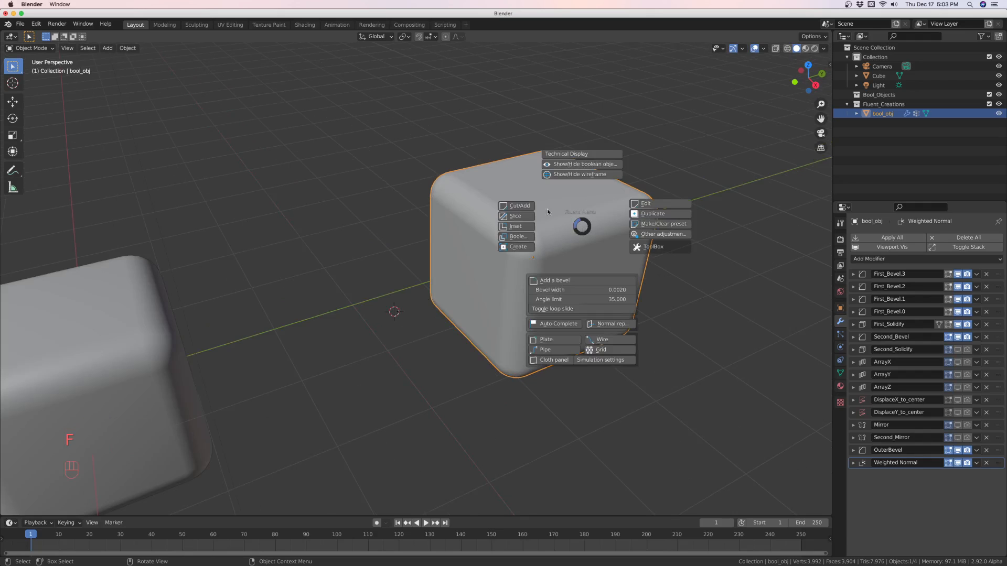
# - Choose Inset from the Fluent pie menu to cut the cube's upper edge
pyautogui.click(653, 214)
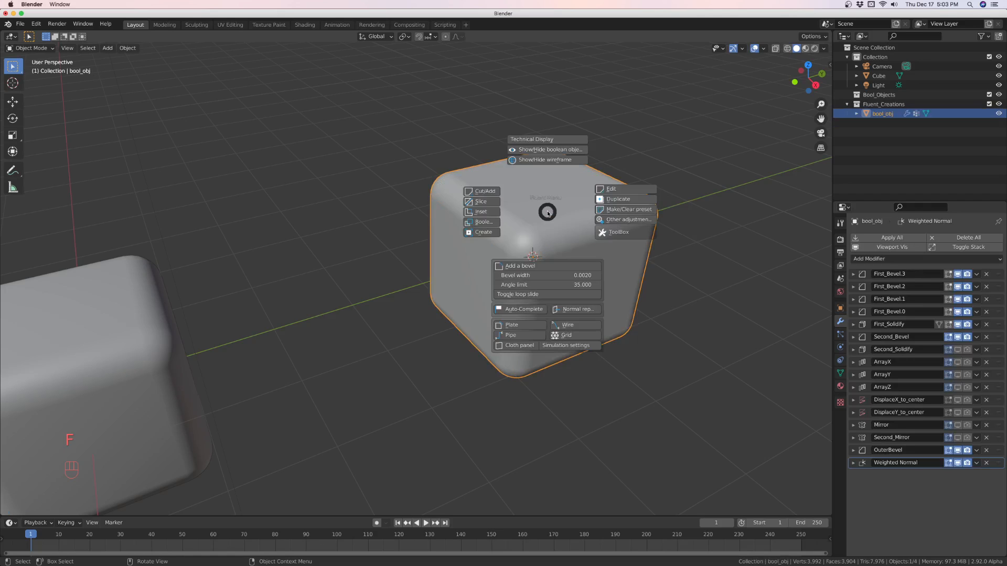
pyautogui.moveTo(484, 211)
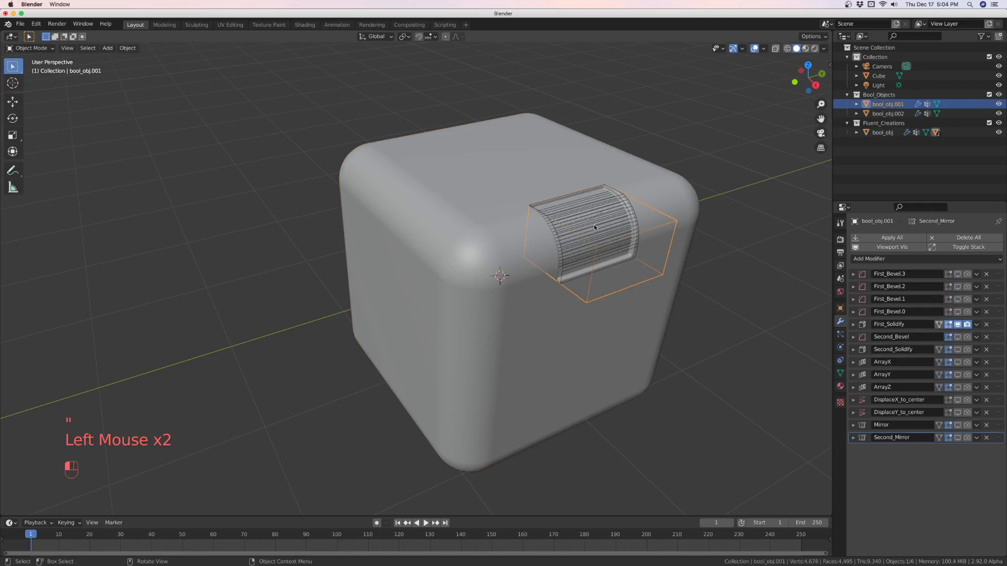
# - Select the inner cutter bool_obj.002 and add a Fluent bevel to the inset
pyautogui.click(887, 113)
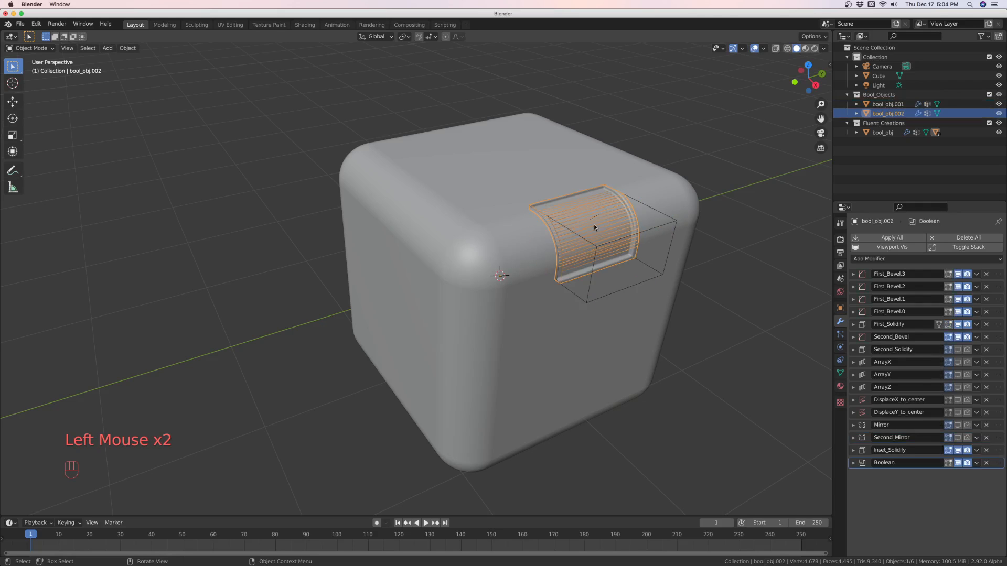
pyautogui.moveTo(588, 232)
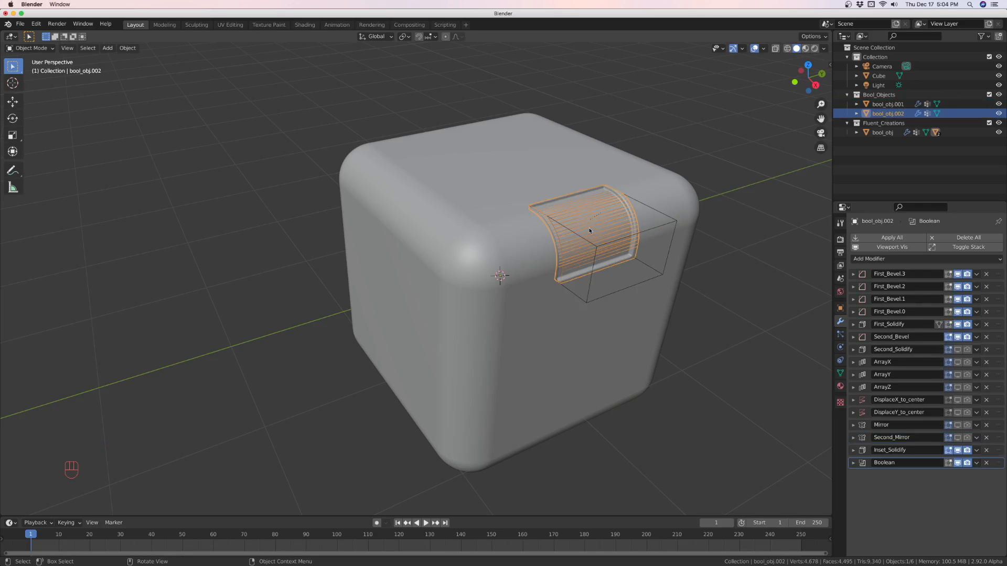
pyautogui.moveTo(605, 224)
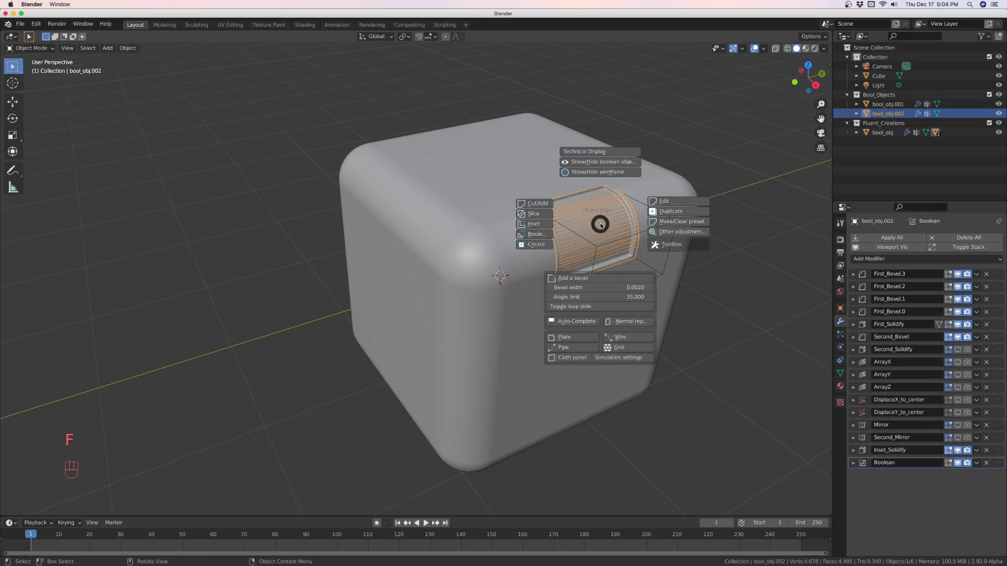
pyautogui.click(599, 172)
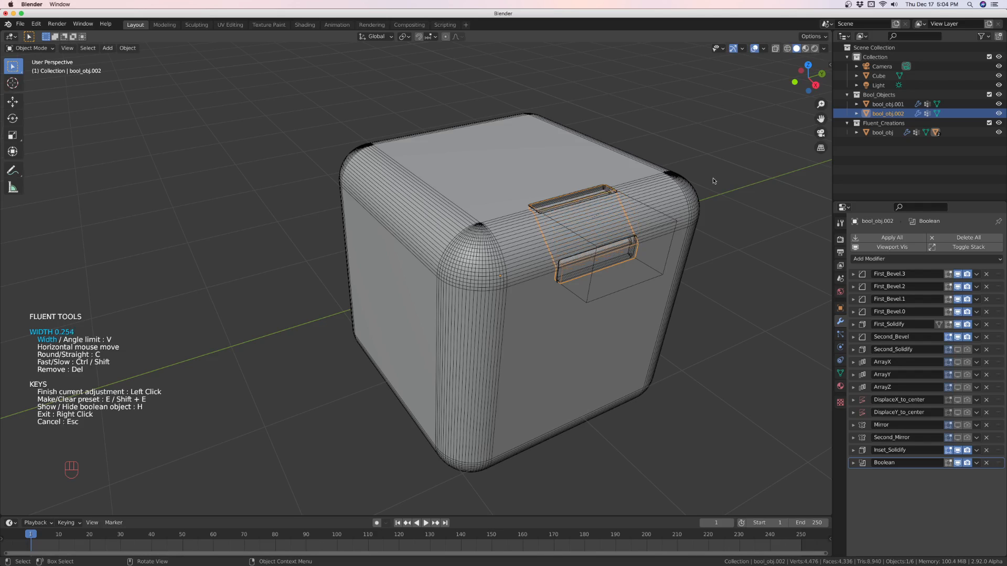
pyautogui.moveTo(725, 180)
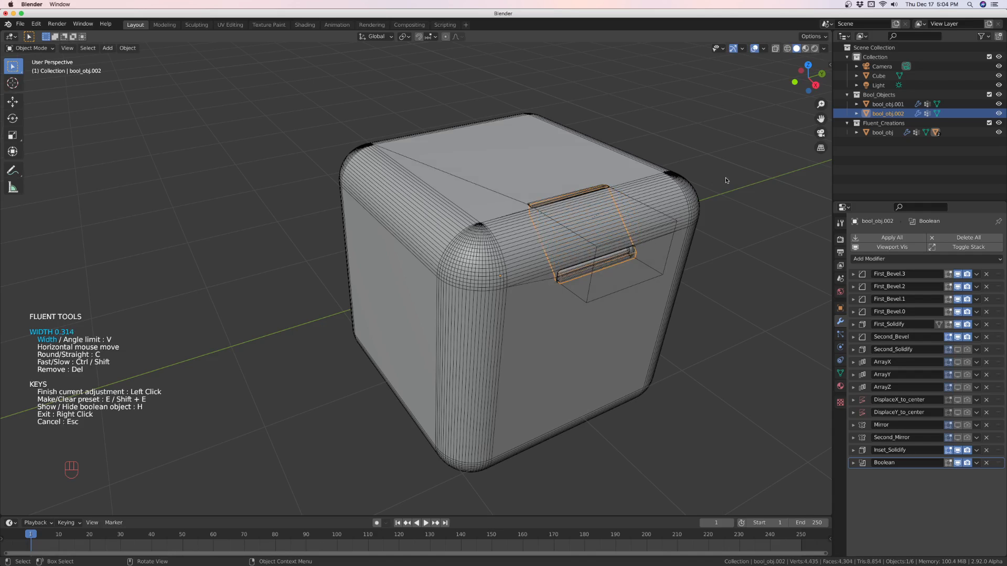
pyautogui.moveTo(720, 181)
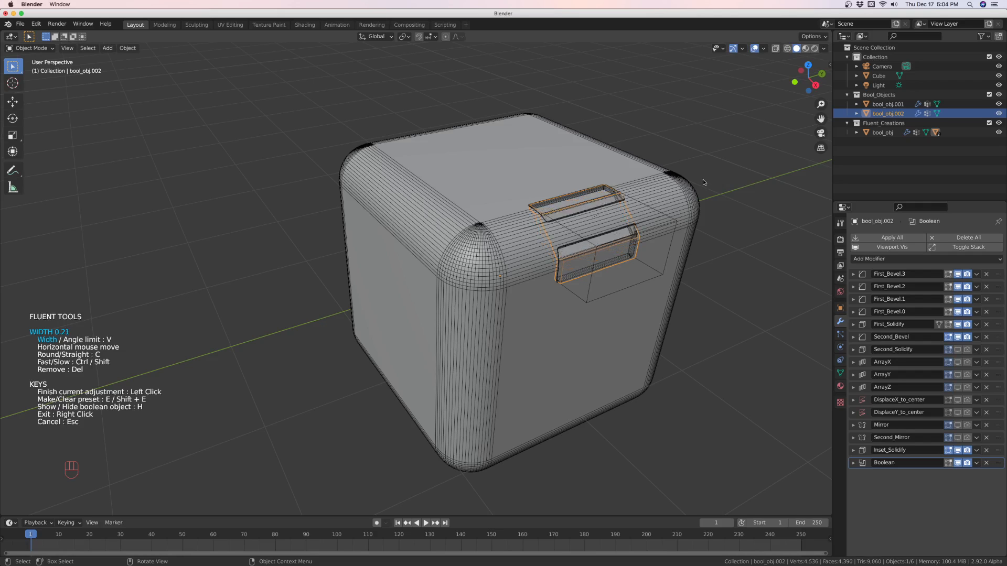
pyautogui.moveTo(698, 183)
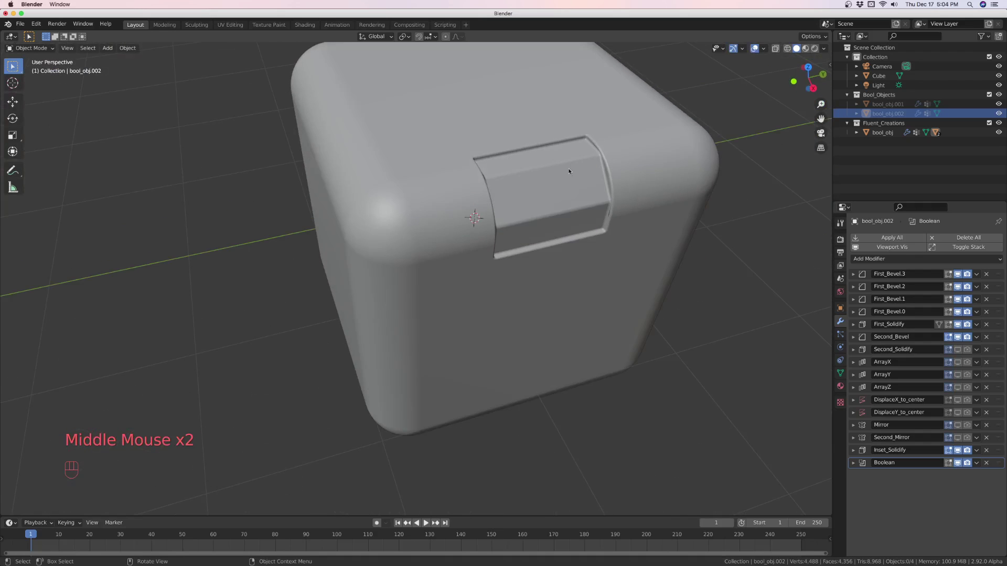
# - Zoom out to view the chamfered inset beside the plain cube
pyautogui.scroll(-3)
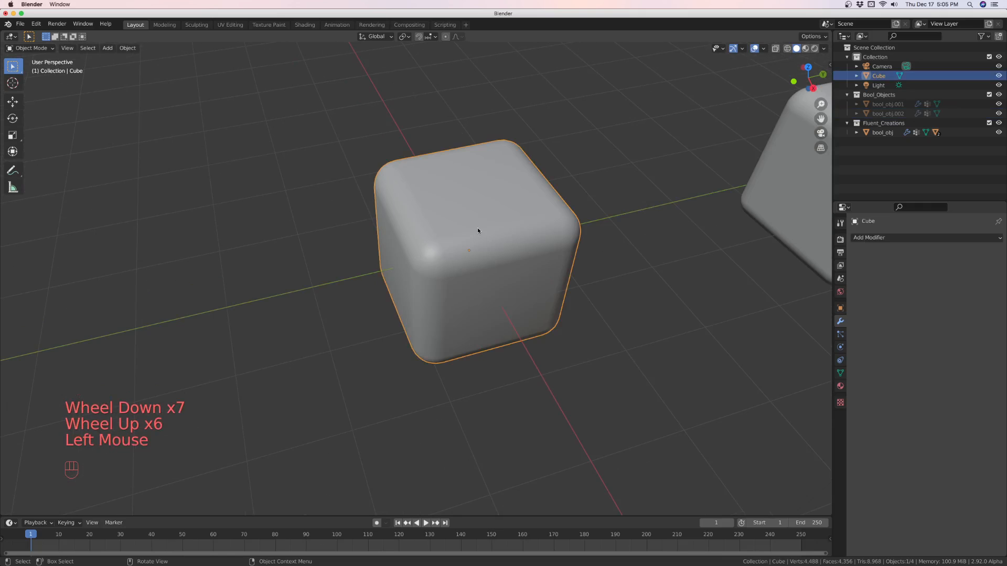
# - Place a Fluent Inset cut on the plain cube's upper edge
pyautogui.press('F')
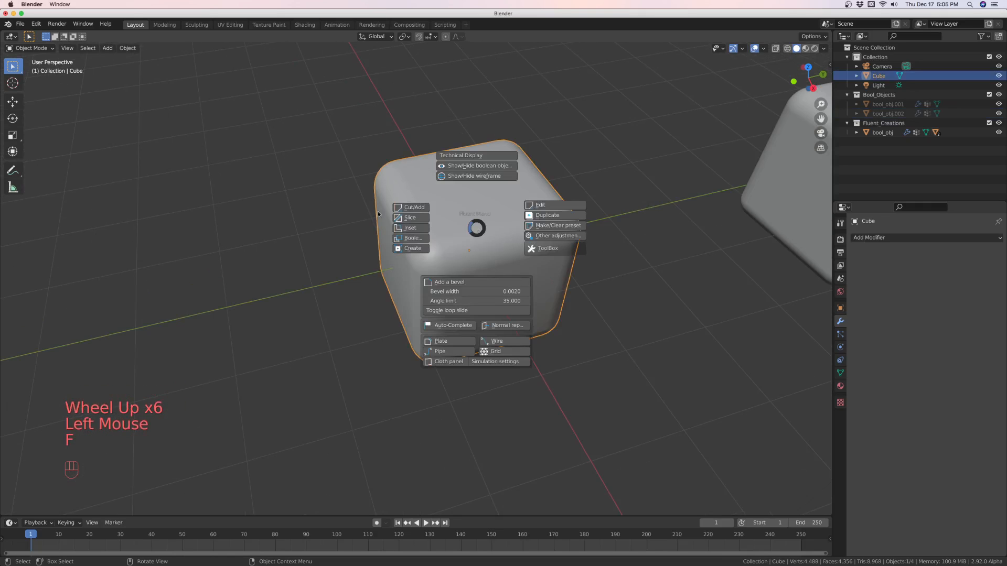
pyautogui.click(547, 215)
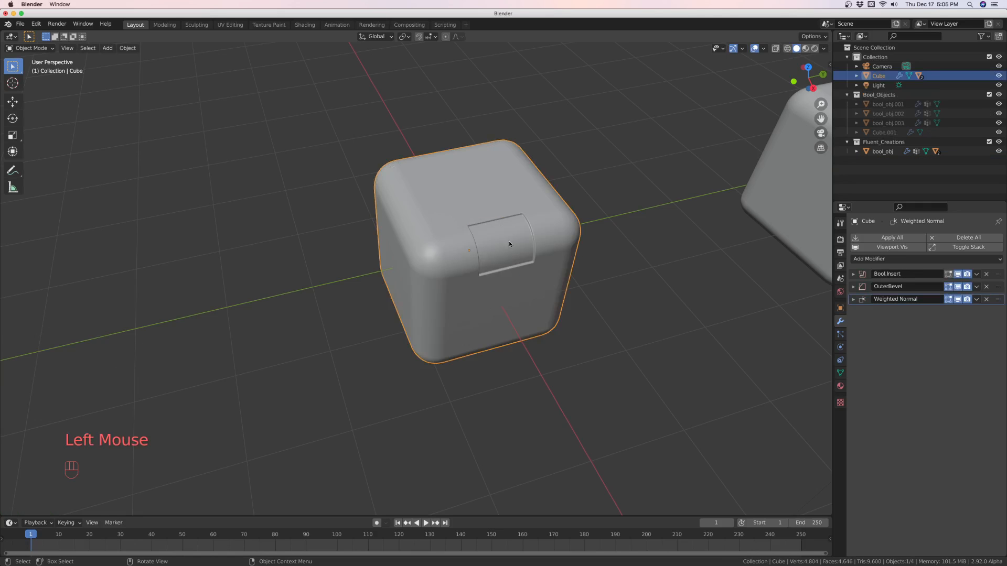
pyautogui.doubleClick(507, 244)
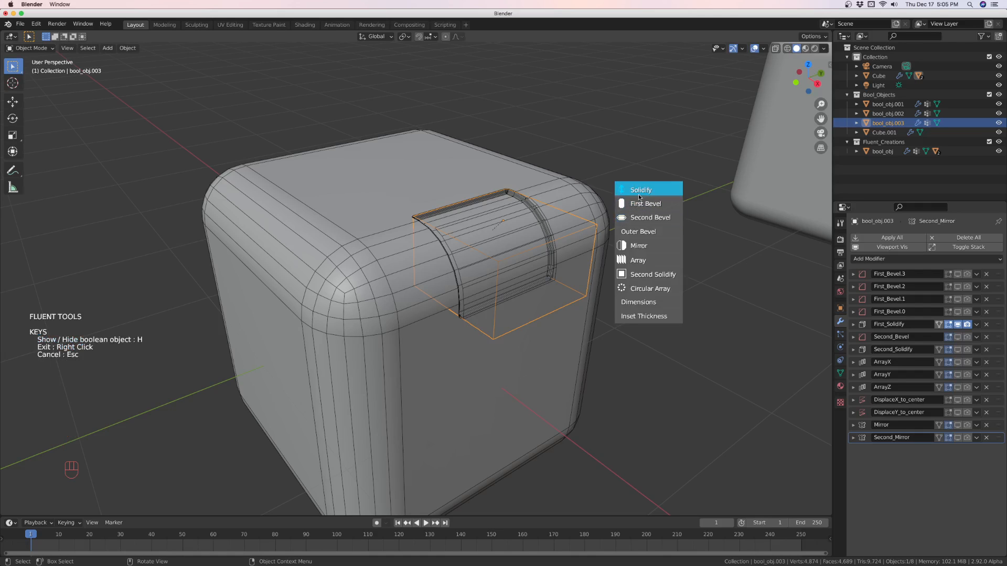
pyautogui.moveTo(643, 316)
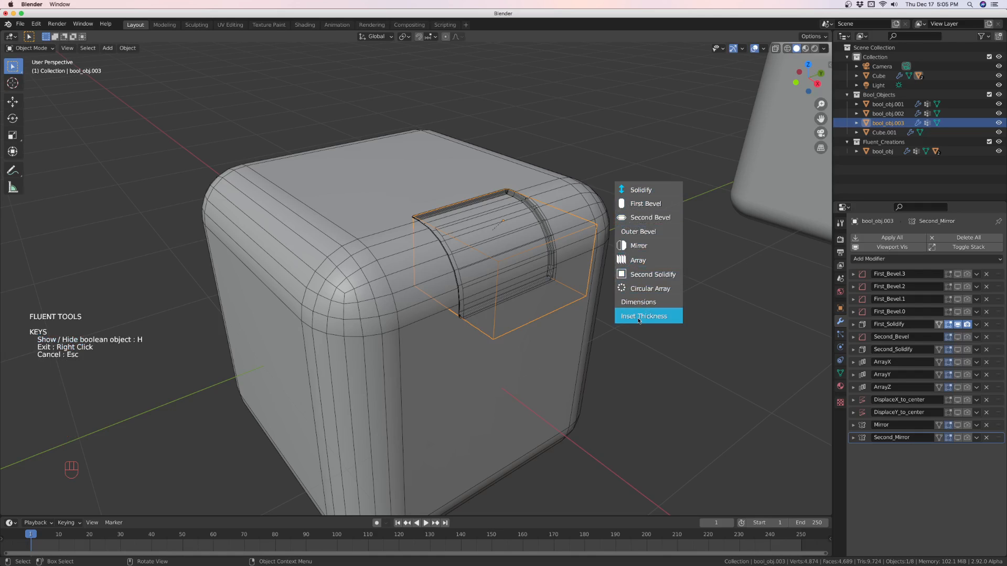
# - Increase the Inset Thickness on the plain cube's cutter bool_obj.003
pyautogui.click(643, 316)
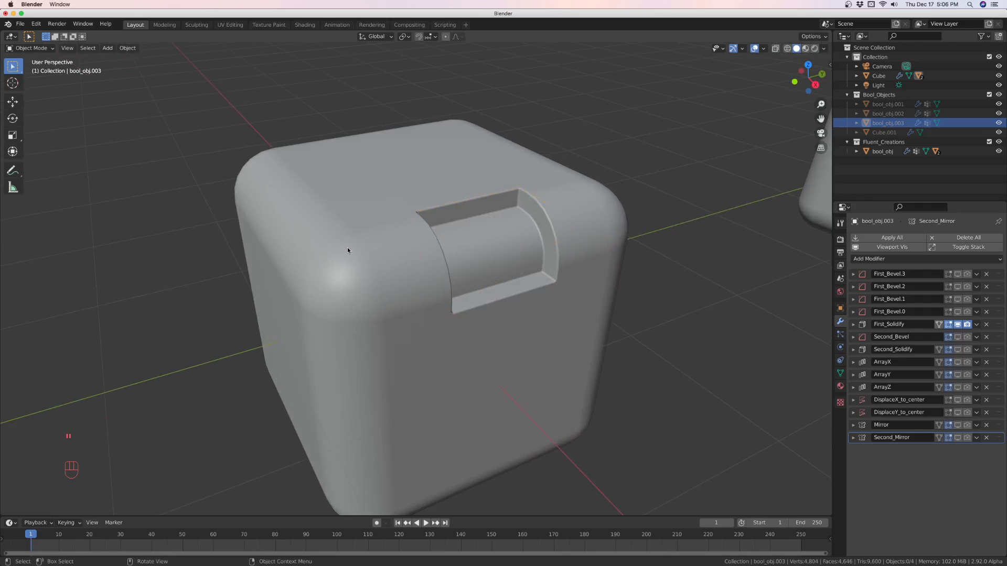
pyautogui.scroll(-3)
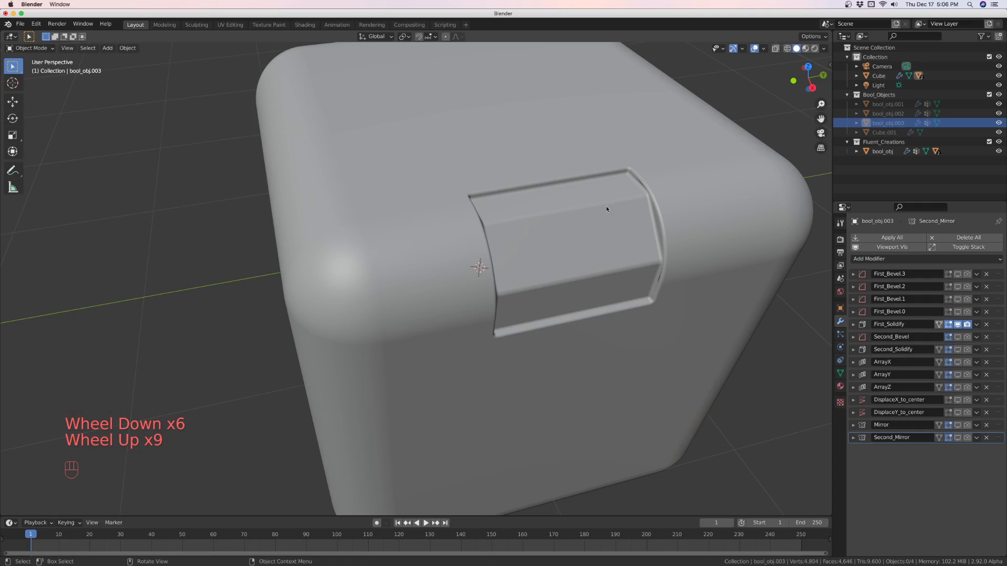
pyautogui.scroll(-3)
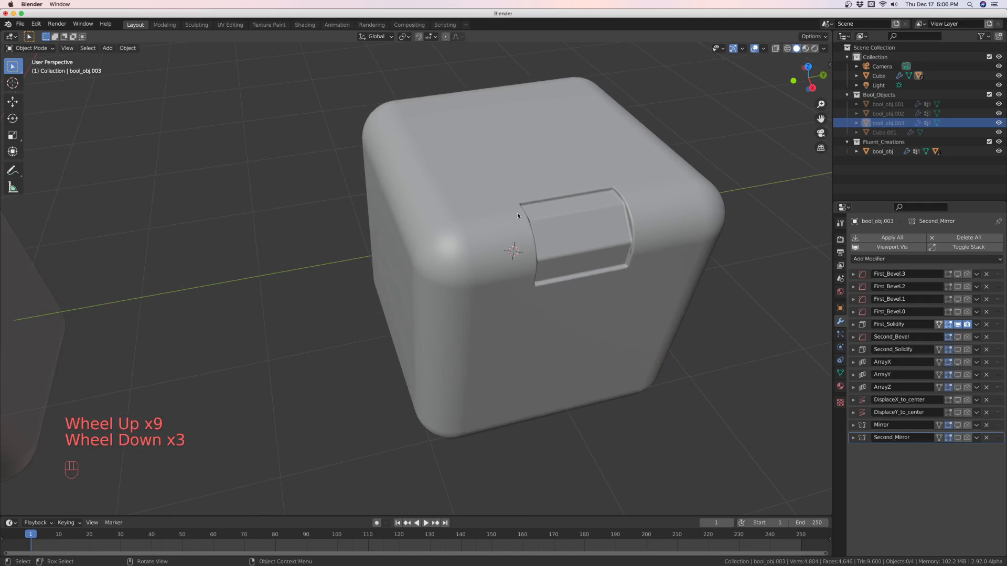
pyautogui.scroll(-3)
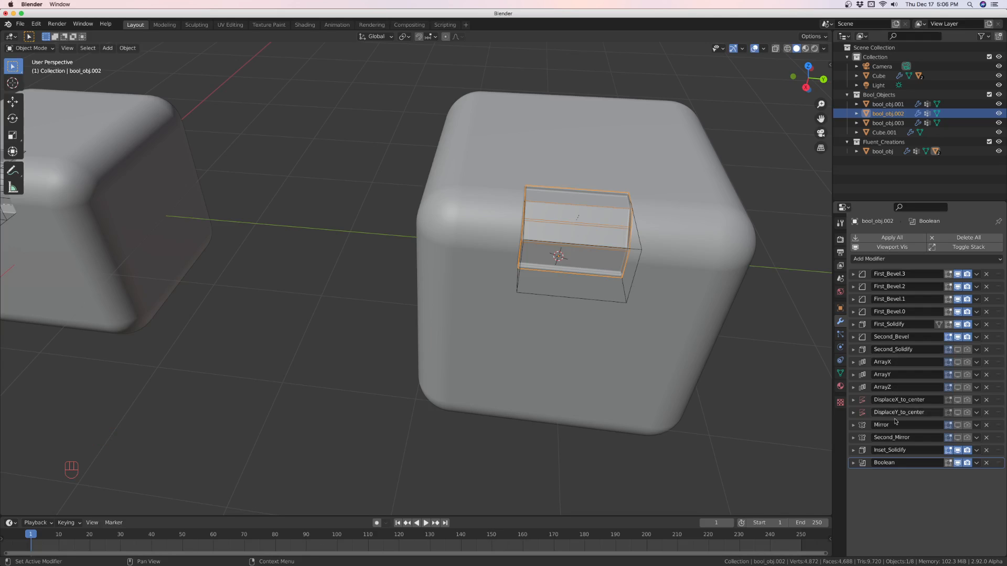
pyautogui.moveTo(698, 228)
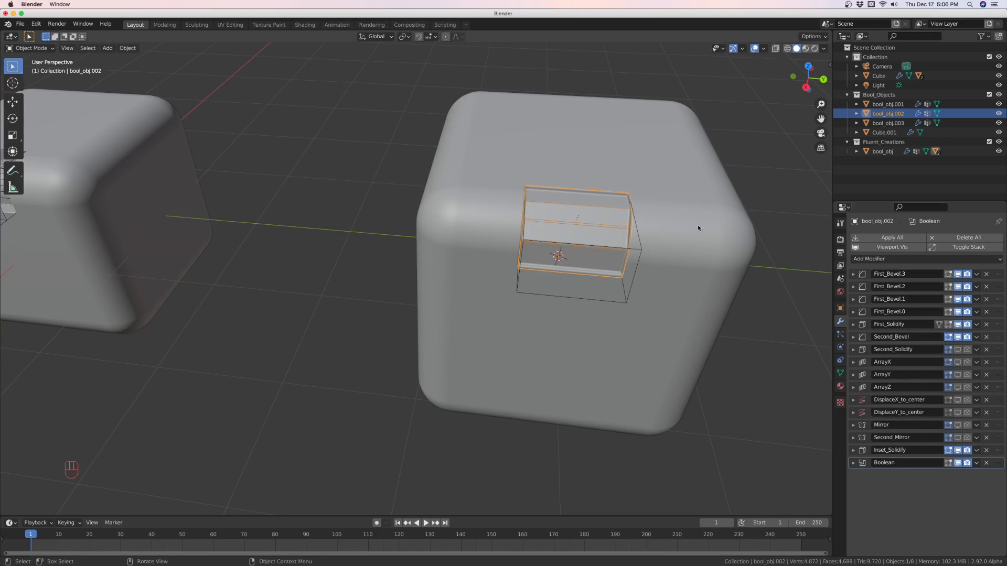
pyautogui.moveTo(686, 225)
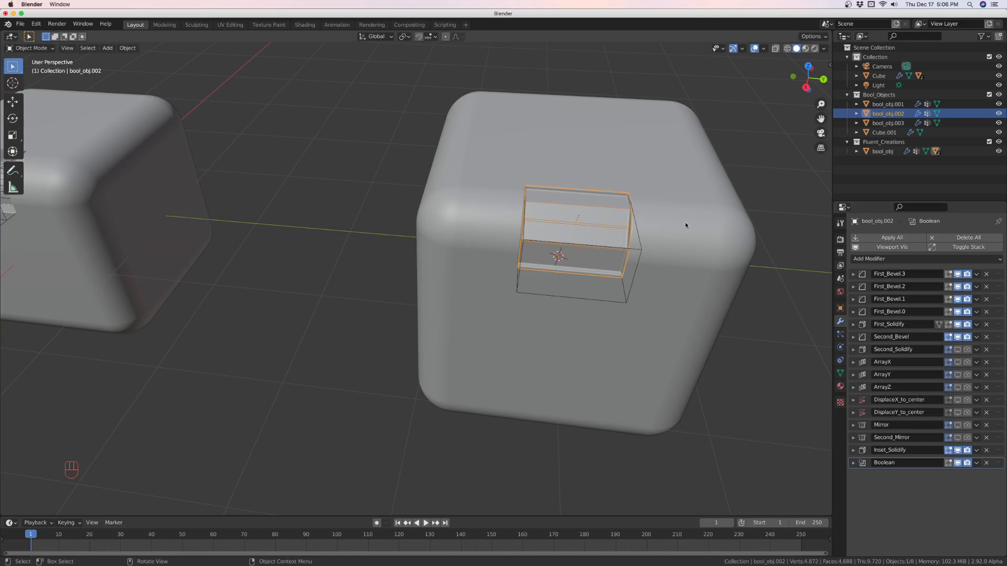
pyautogui.moveTo(673, 203)
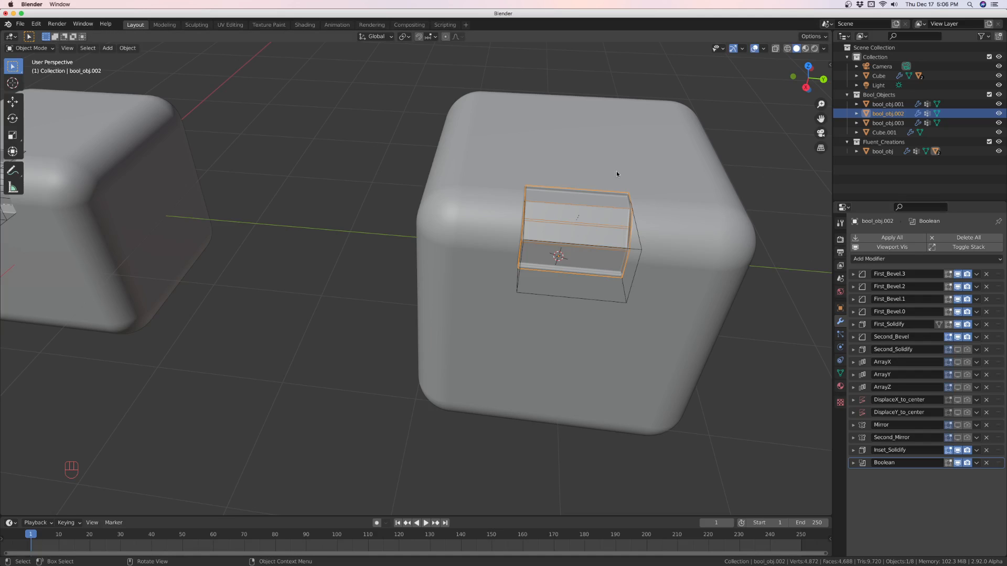
pyautogui.moveTo(571, 222)
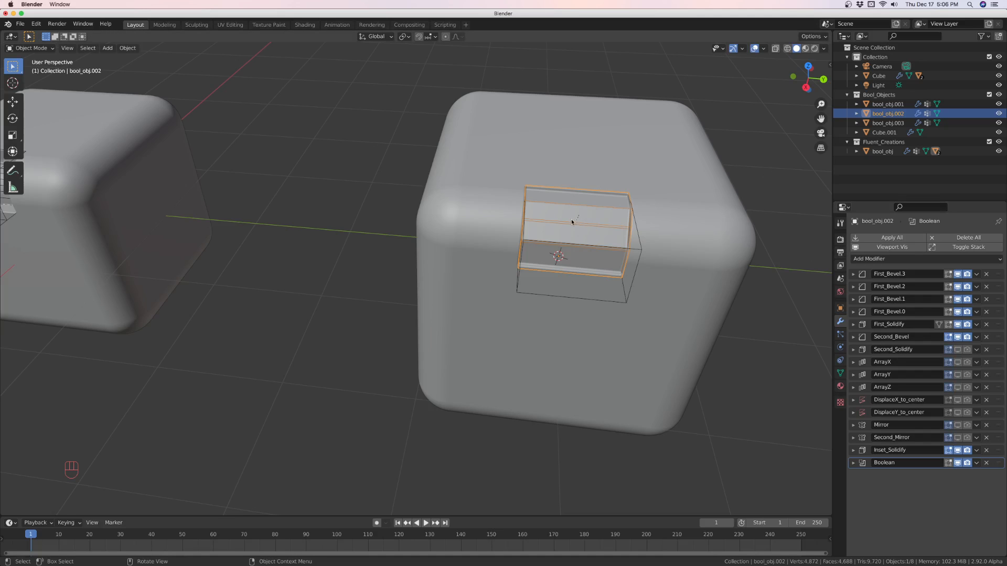
# - Zoom the view toward the Fluent cube's inset cut
pyautogui.scroll(-3)
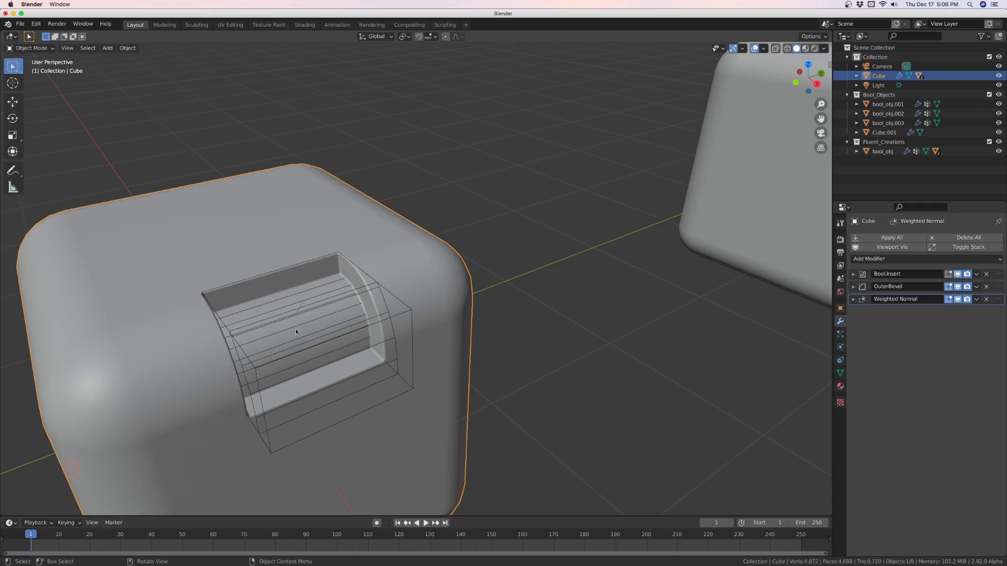
pyautogui.moveTo(336, 331)
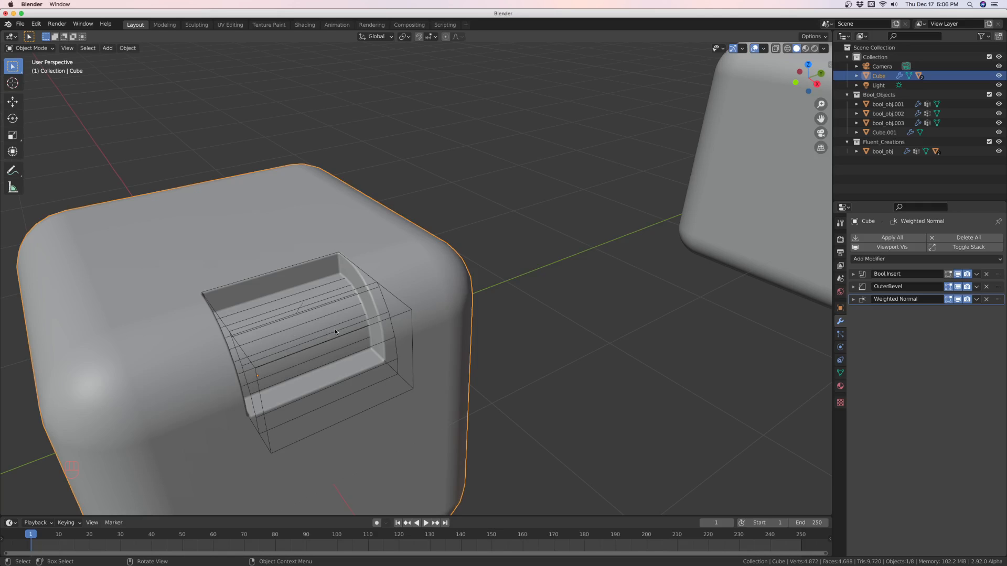
# - Zoom out to show both rounded cubes with their inset slots and cutters hidden
pyautogui.scroll(-3)
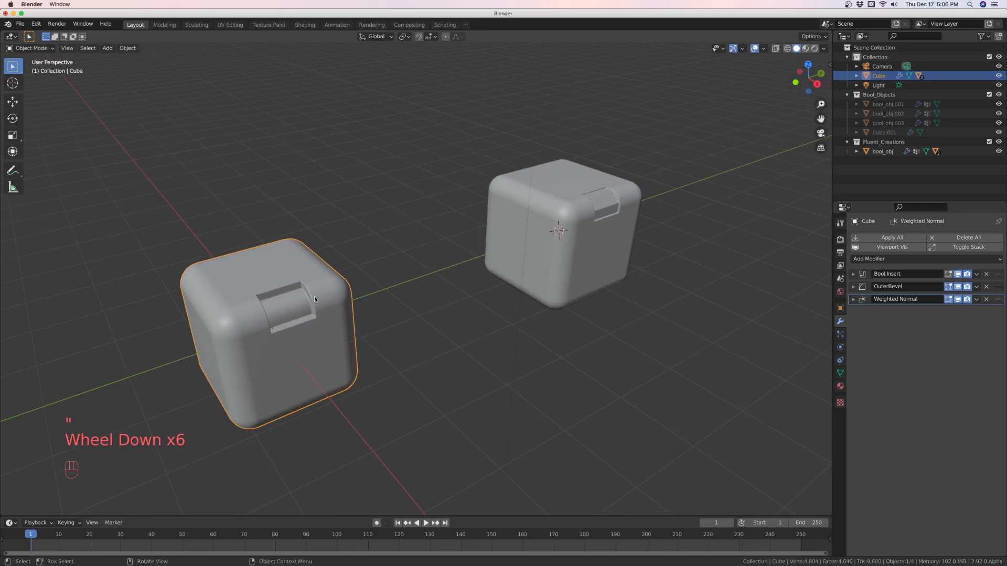